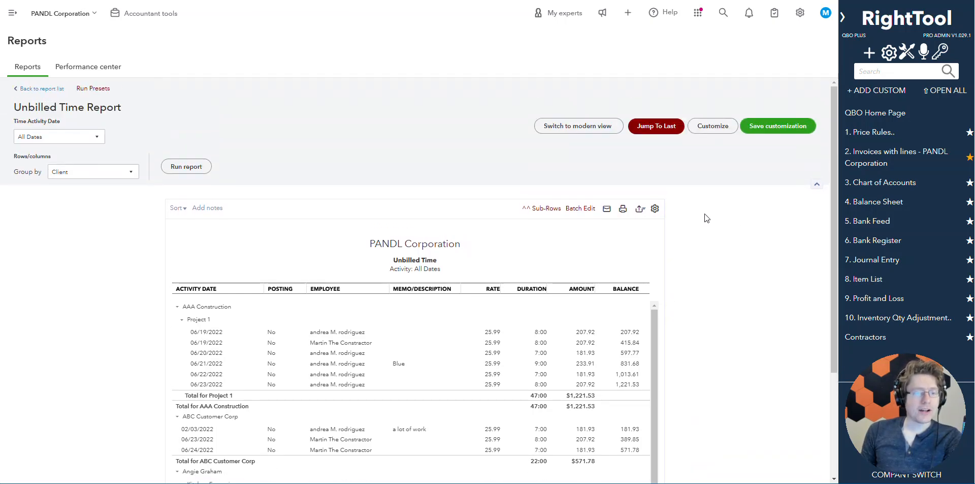
Step: Open the batch unbill list of time entries, then close it without changes
scroll(down, 3)
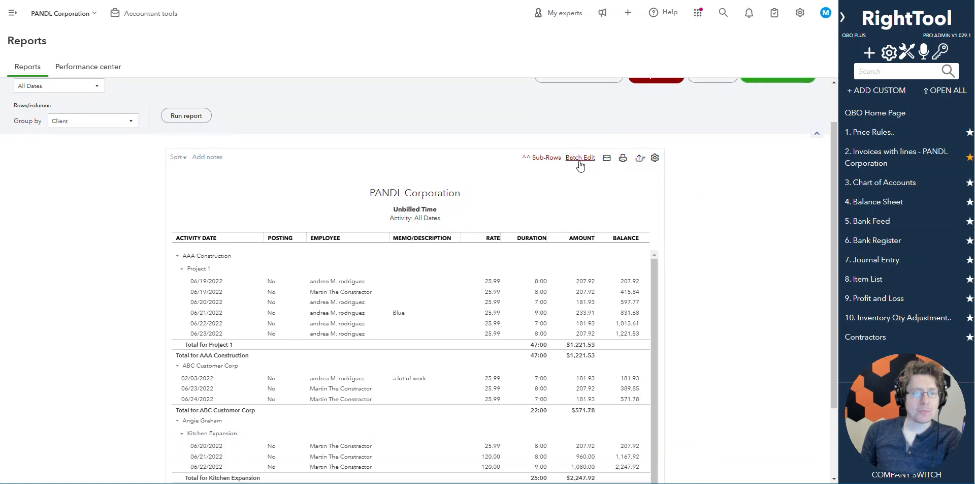
click(579, 157)
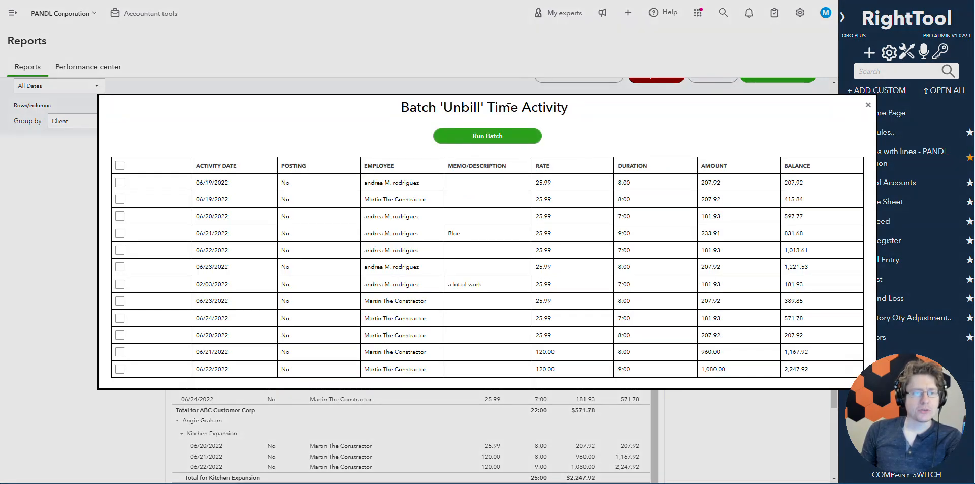
mouse_move(626, 138)
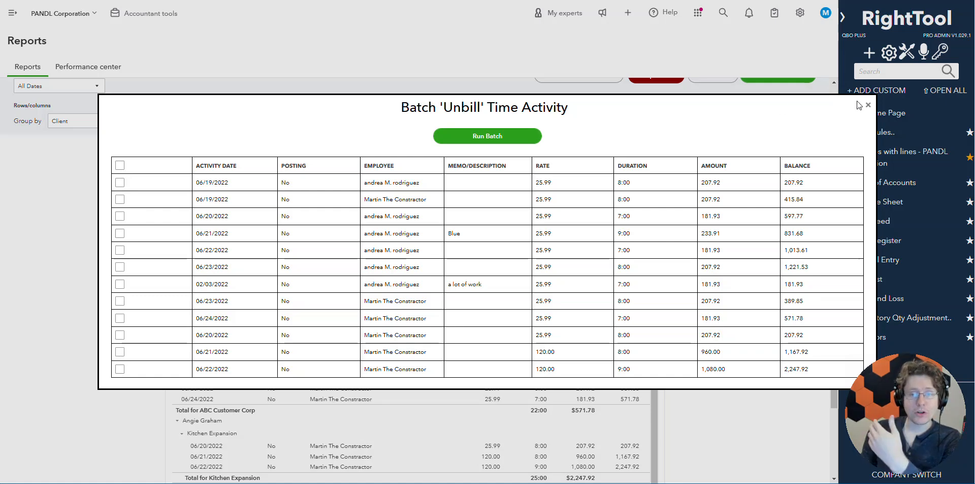
click(868, 104)
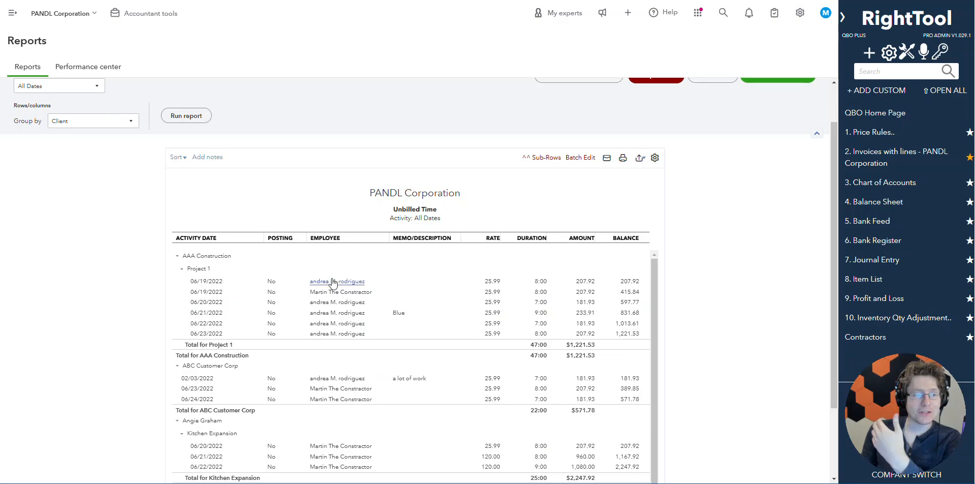
click(12, 13)
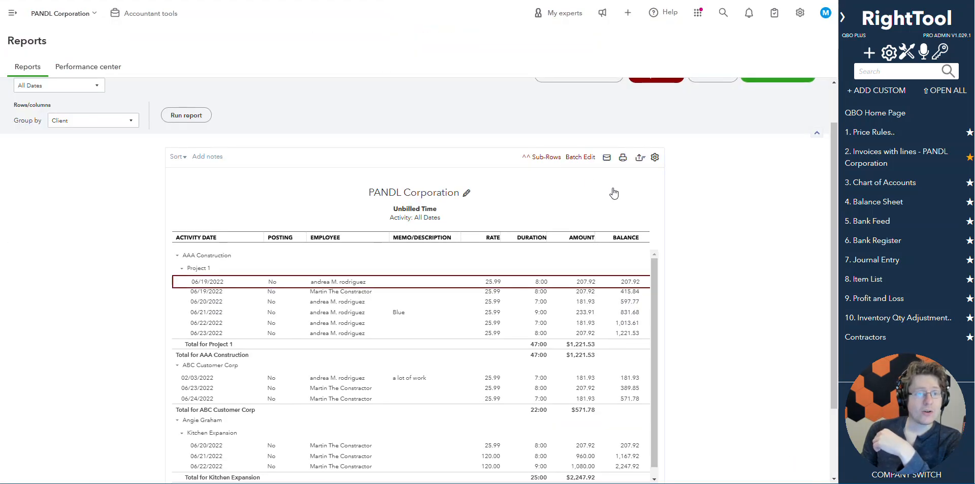
Step: Select the first eight time entries and run the batch to mark them billed
click(579, 156)
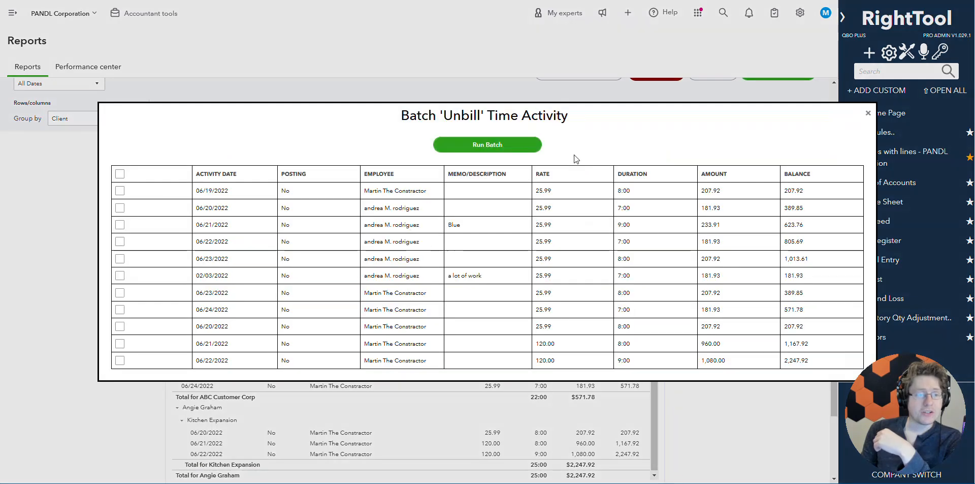
click(120, 190)
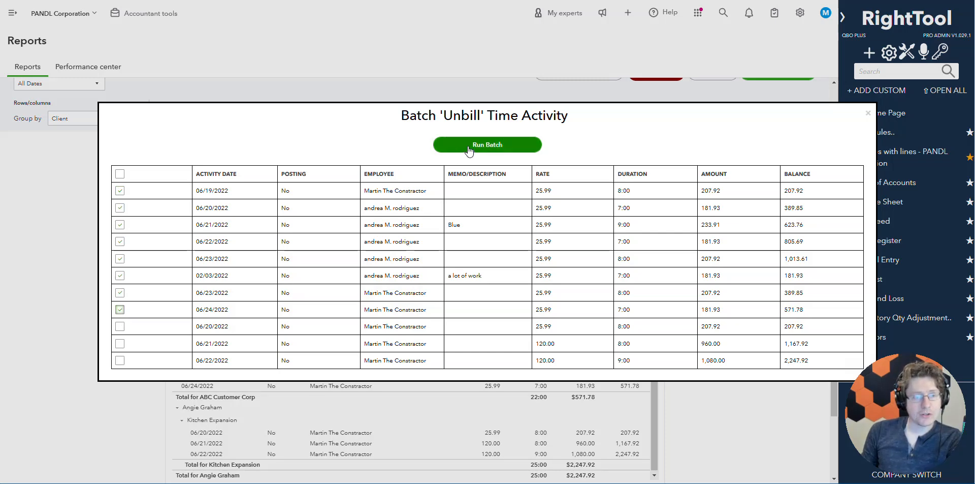
click(487, 144)
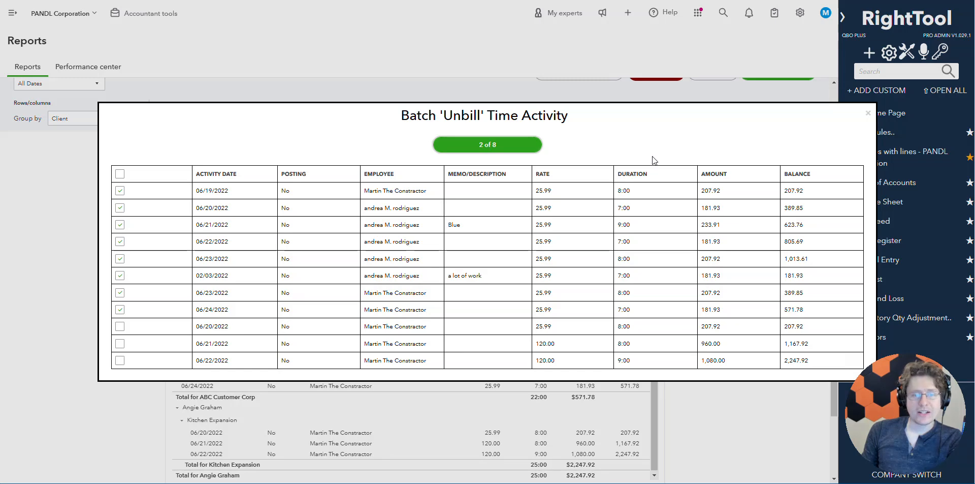
click(487, 144)
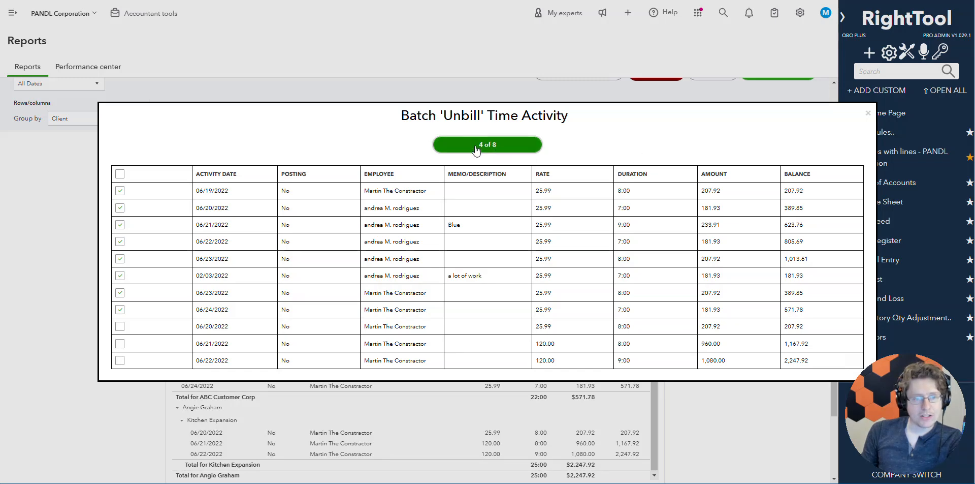
click(487, 145)
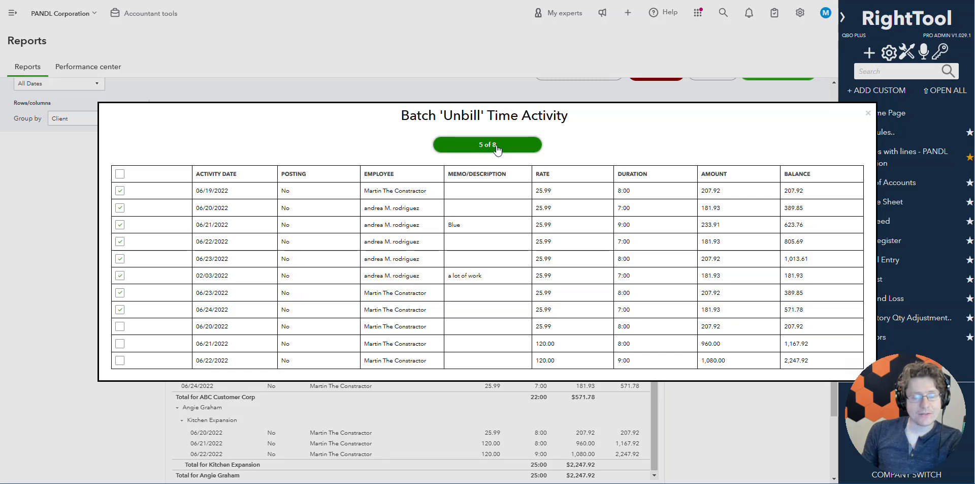
click(487, 144)
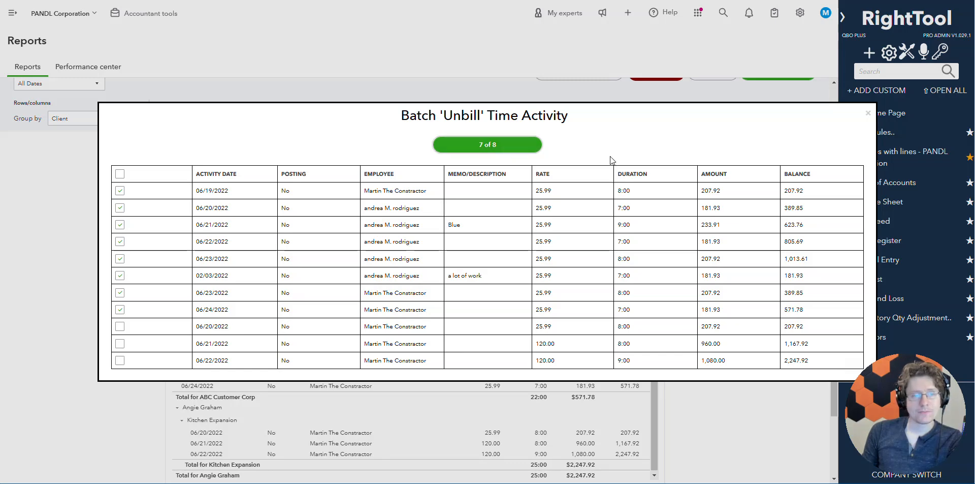
click(868, 113)
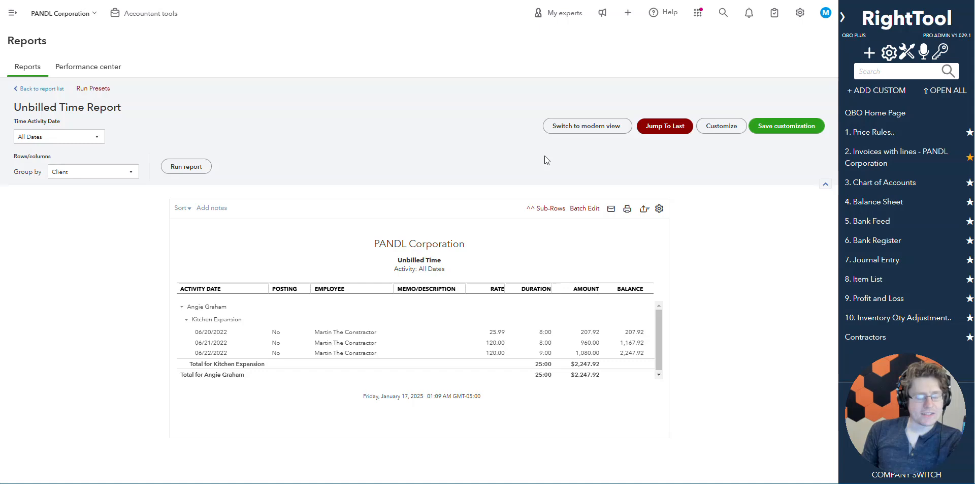
mouse_move(358, 354)
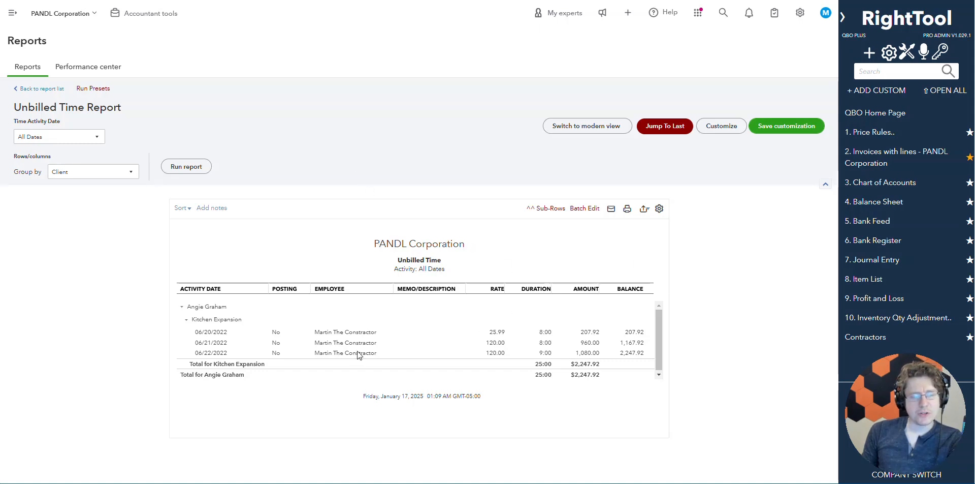
mouse_move(547, 285)
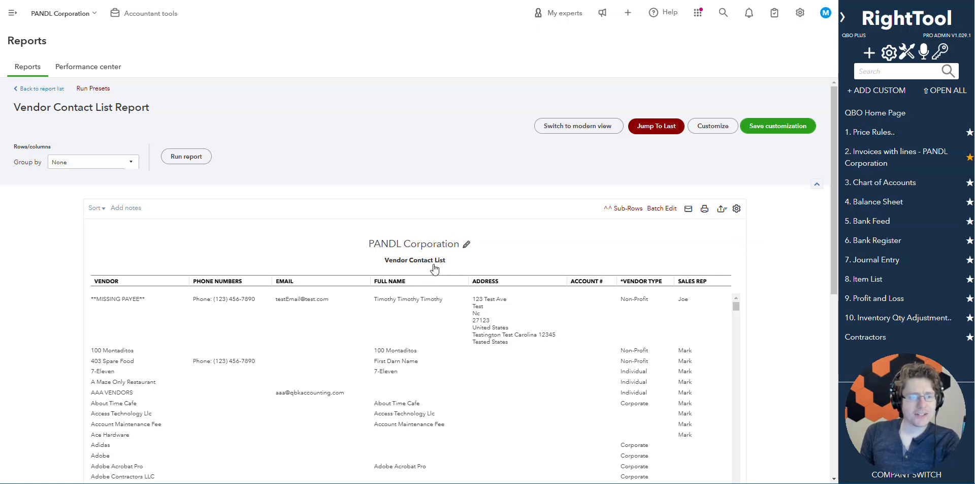
Step: Pick *Vendor Type as the batch-edit field and proceed to the vendor list
scroll(down, 3)
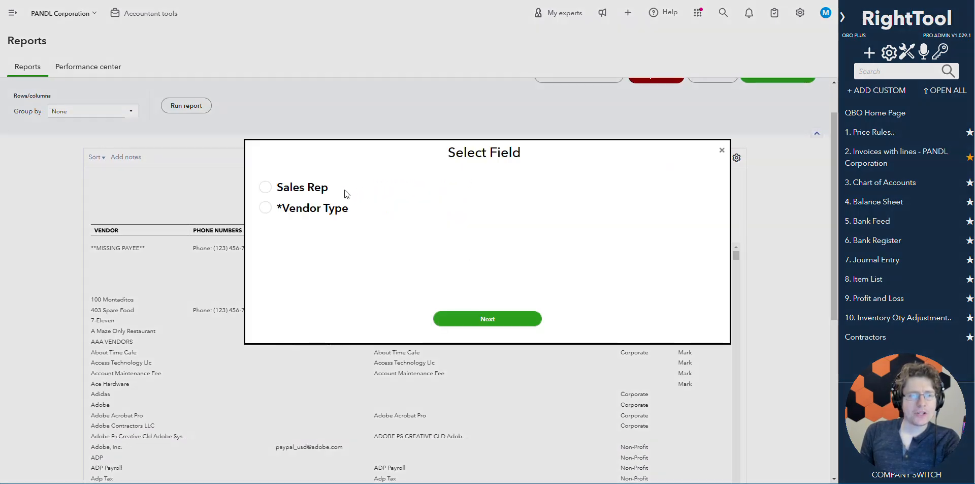
click(265, 187)
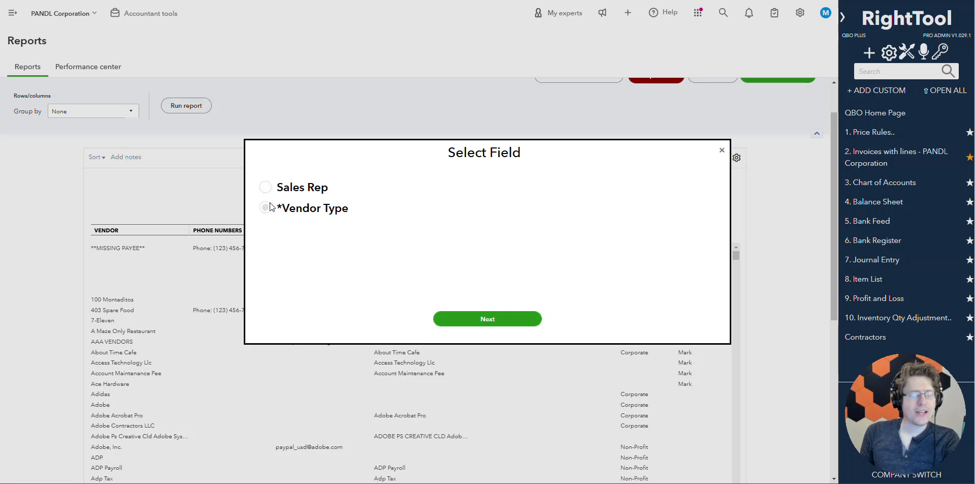
click(266, 207)
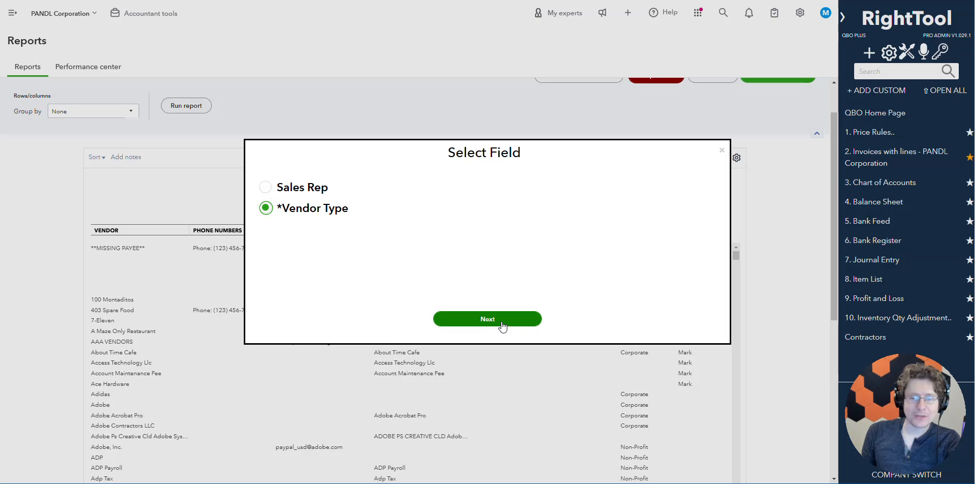
click(487, 318)
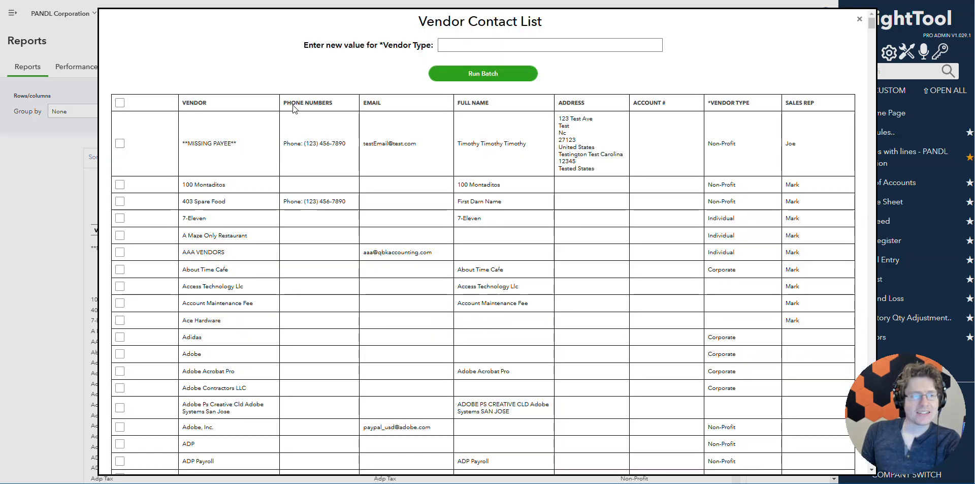
Step: Check the seven vendors from **MISSING PAYEE** through About Time Cafe
click(120, 143)
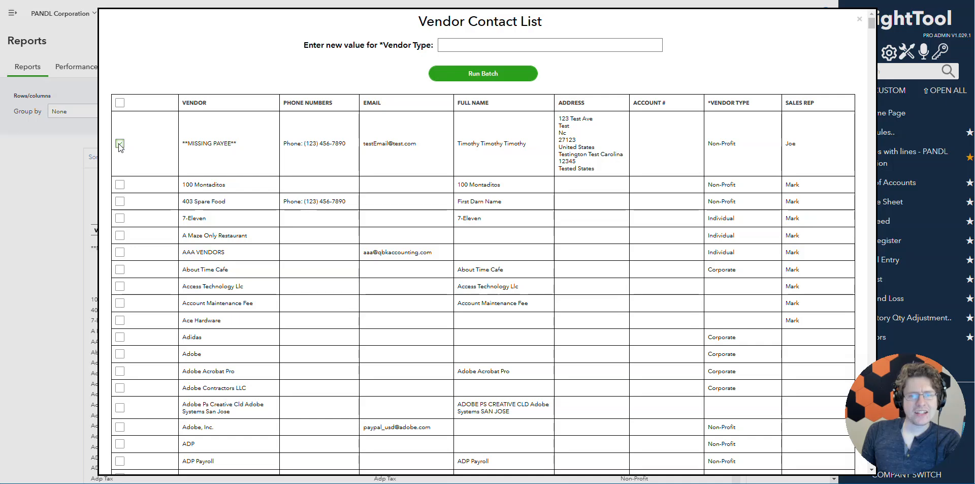
click(119, 143)
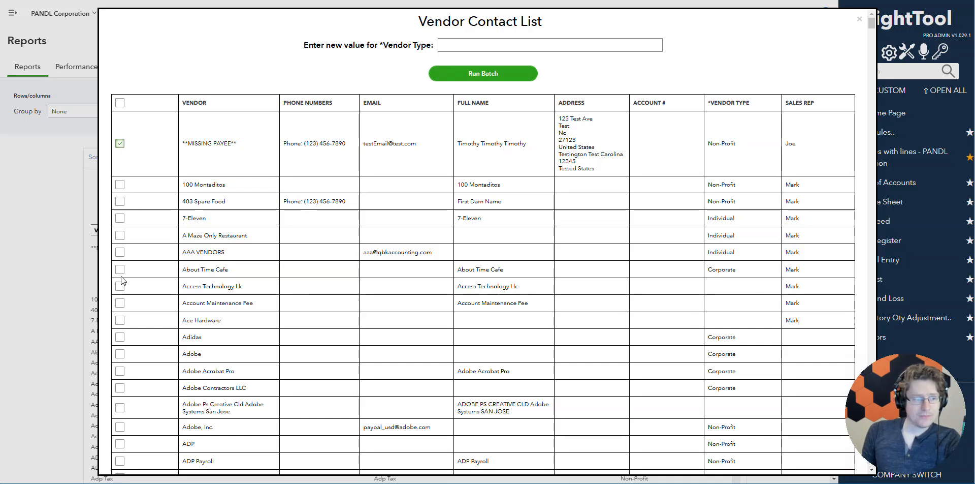
click(119, 269)
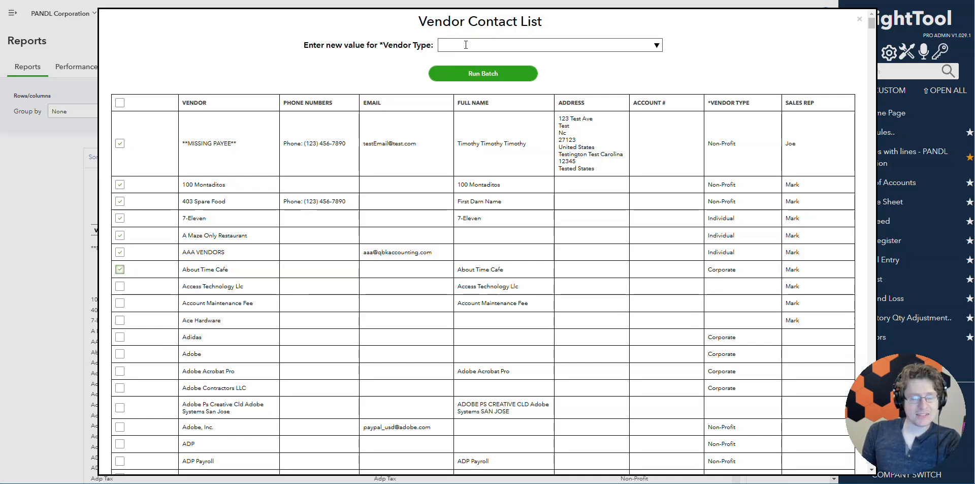
Step: Set Goverment as the new Vendor Type and run the batch
click(655, 44)
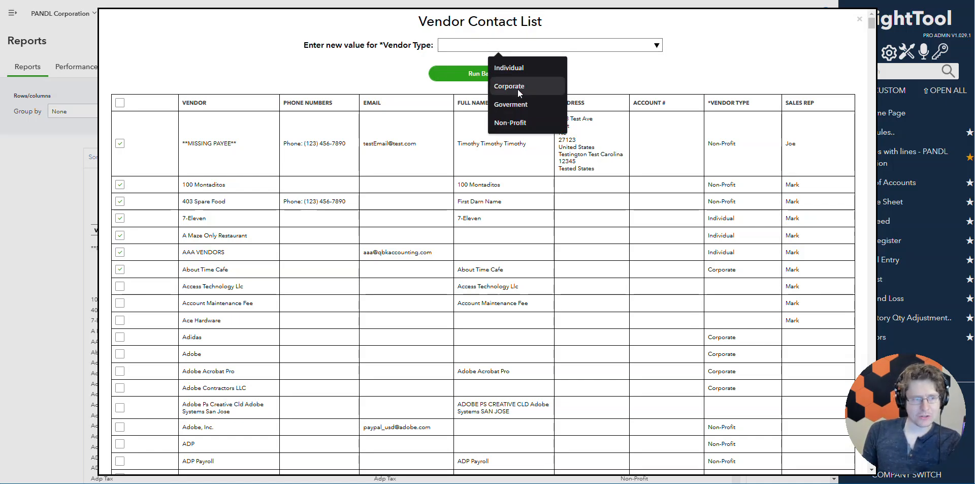
mouse_move(519, 104)
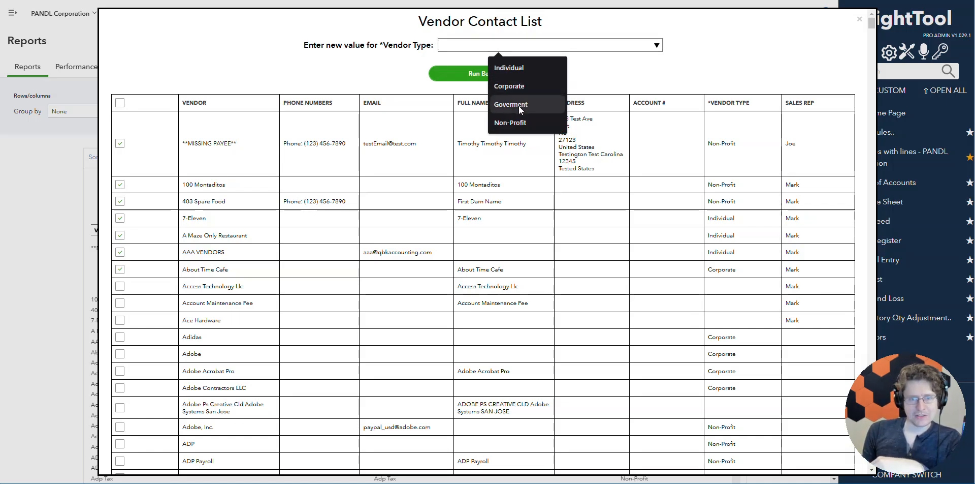
click(510, 104)
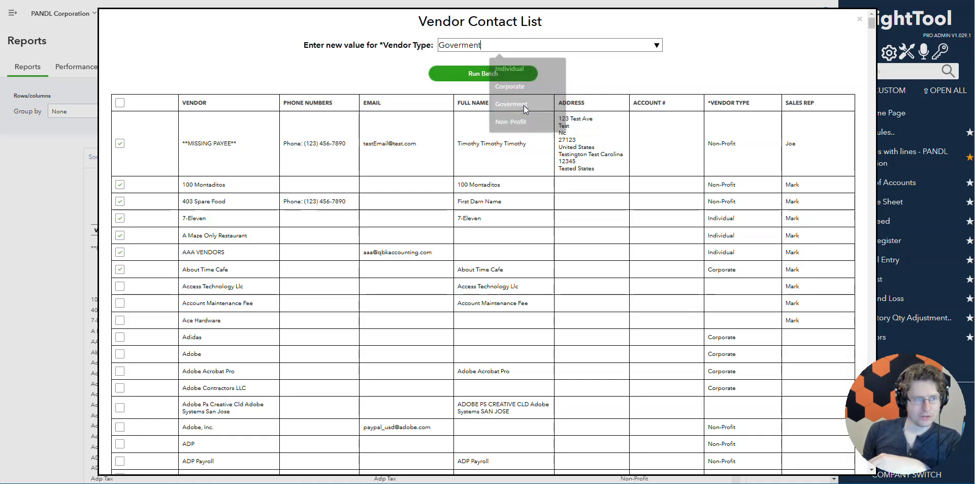
click(511, 103)
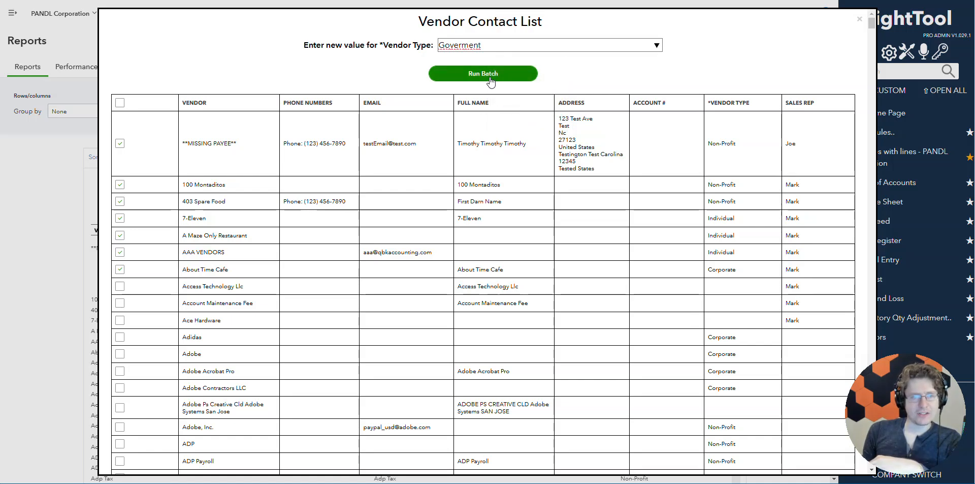
click(483, 73)
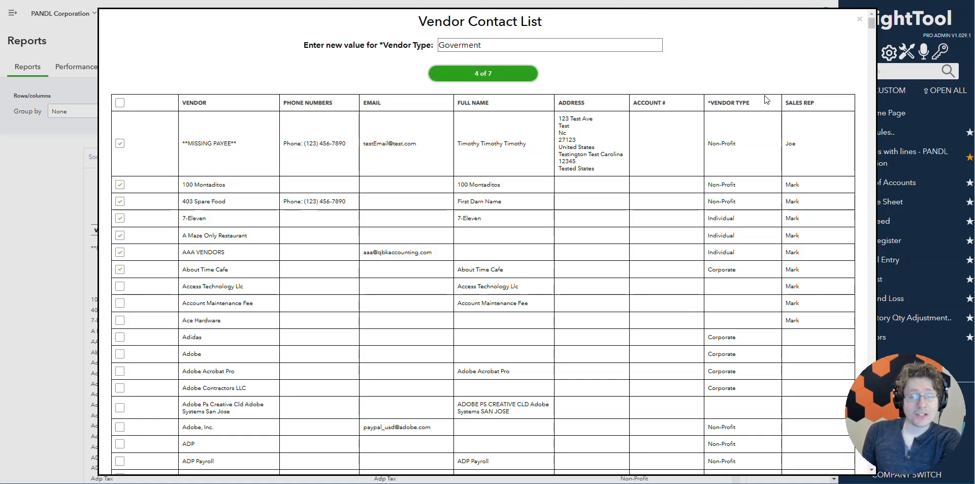
click(482, 74)
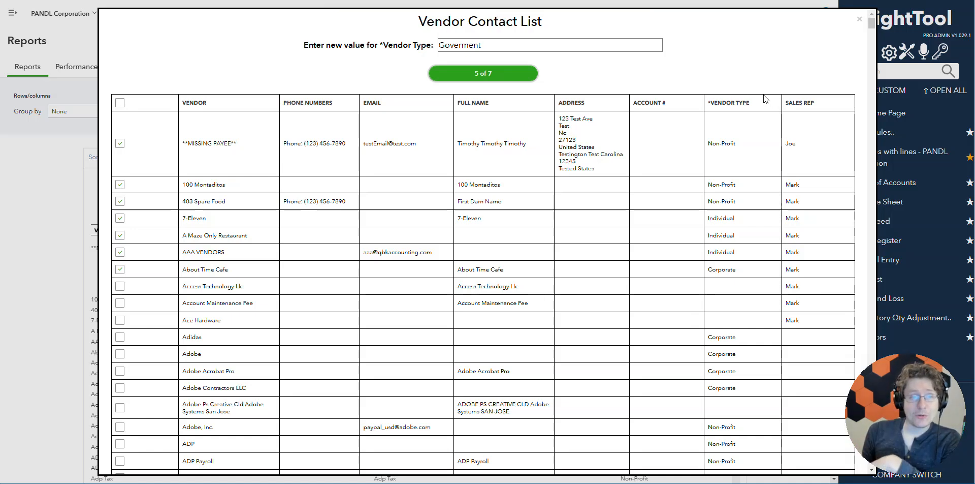